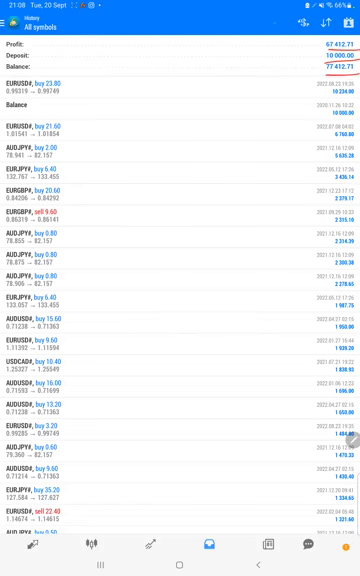
View the strategy's verified Myfxbook account and browse its history of closed trades
scroll("down", 3)
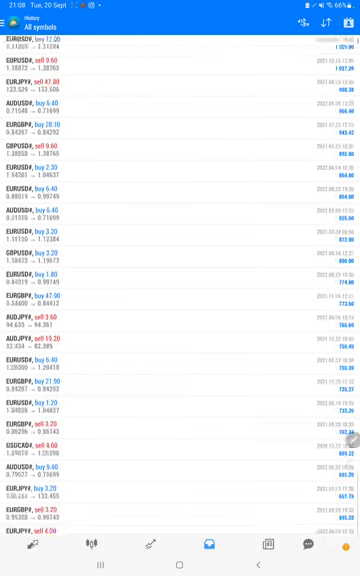
scroll("down", 3)
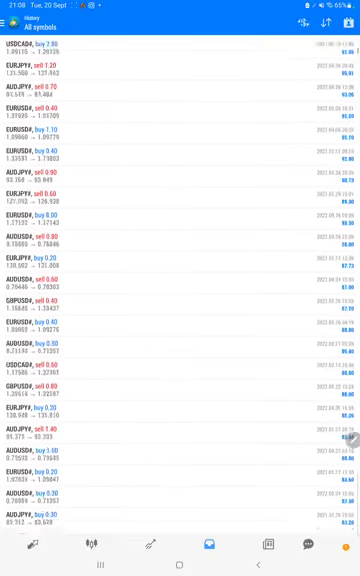
left_click(180, 560)
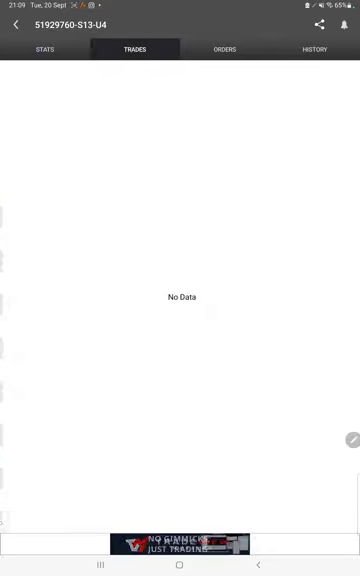
left_click(318, 50)
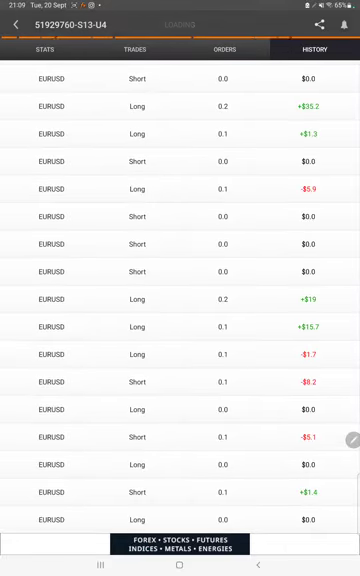
scroll("down", 3)
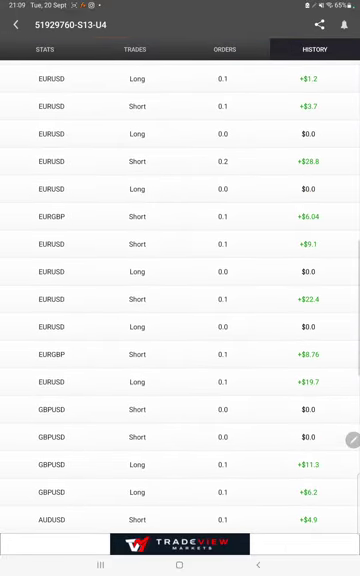
scroll("down", 3)
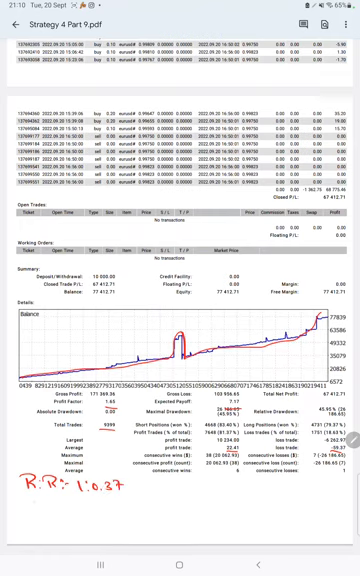
Annotate the statement with the breakeven note 'B.E: 72.1' beside the risk-reward figure
type("B 8")
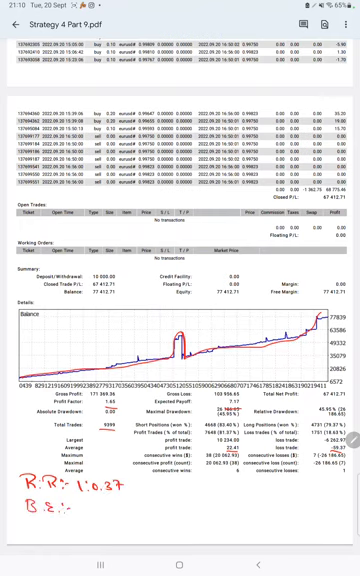
type("72.1")
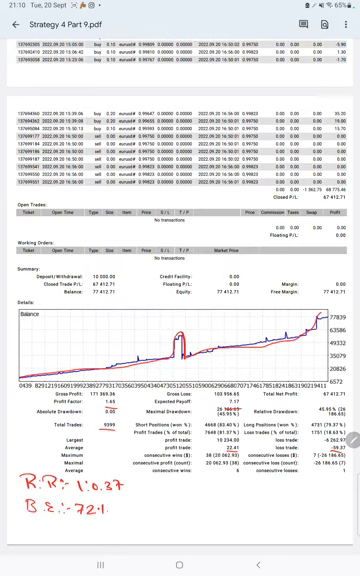